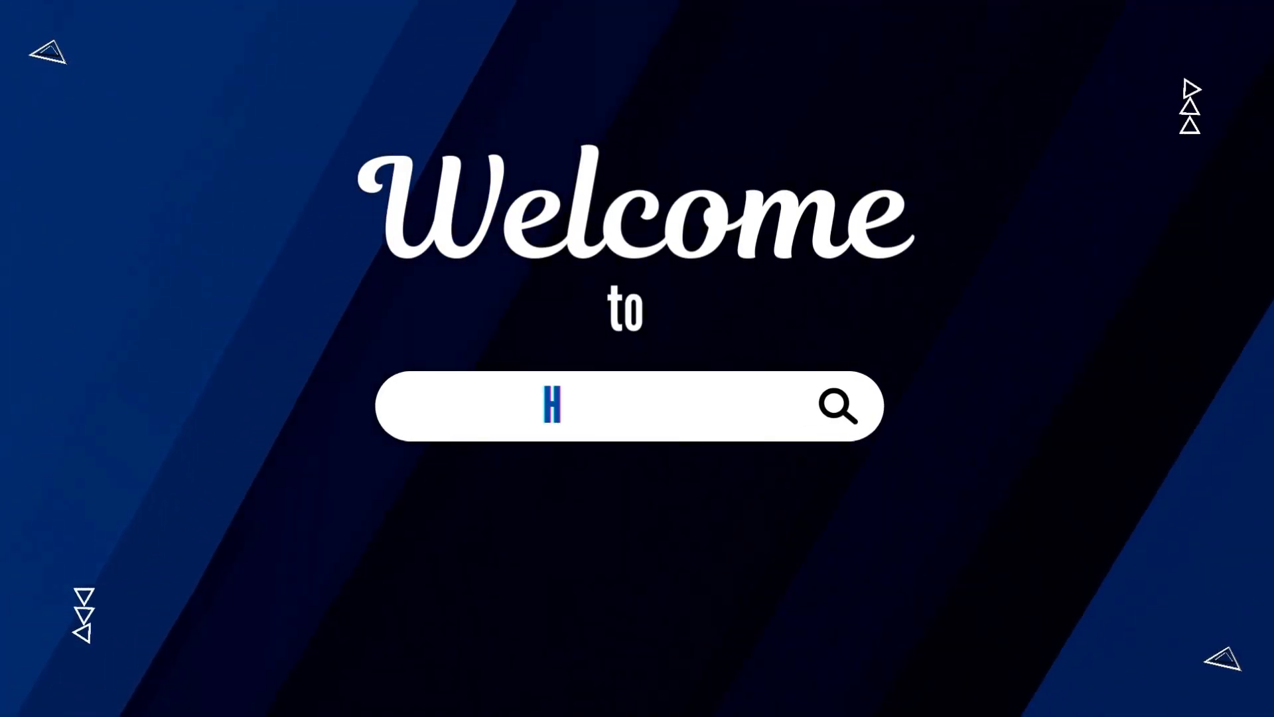
Open the Snapchat Support 'Submit a request' page listing the help topics
{"action": "type", "text": "ow to Solve"}
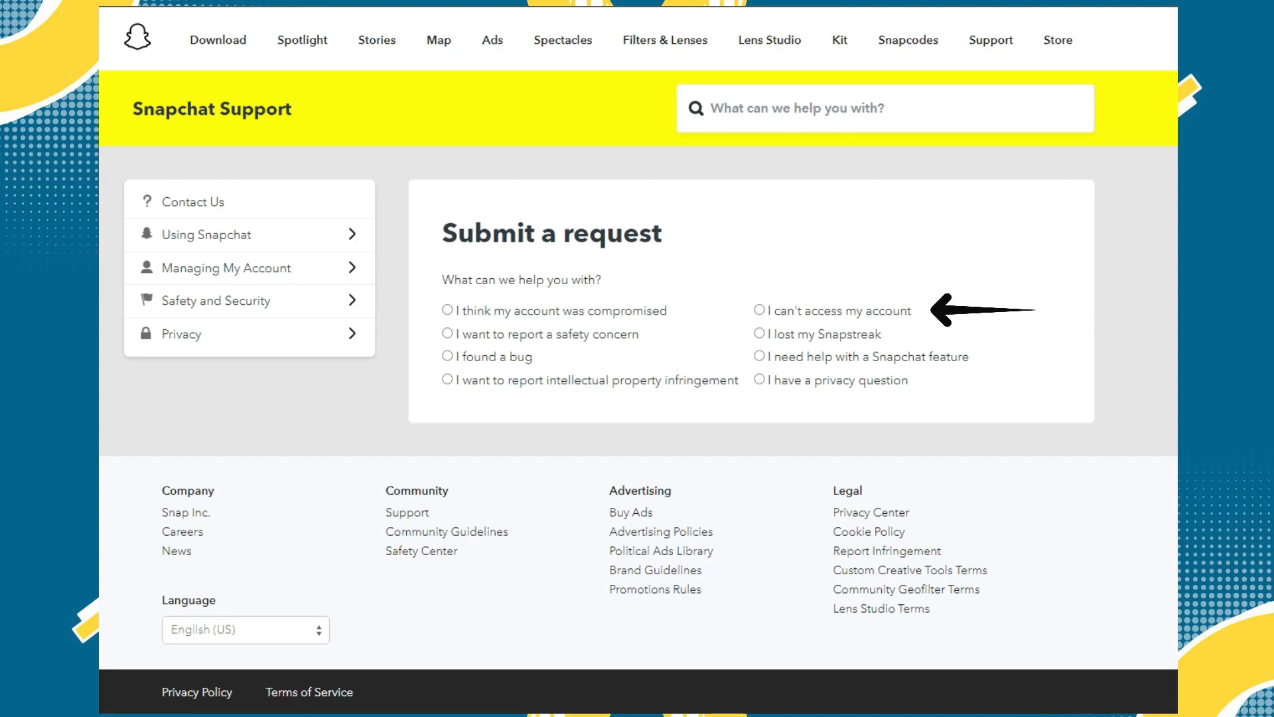
Choose 'I can't access my account' as the help topic
{"action": "left_click", "coordinate": [759, 311]}
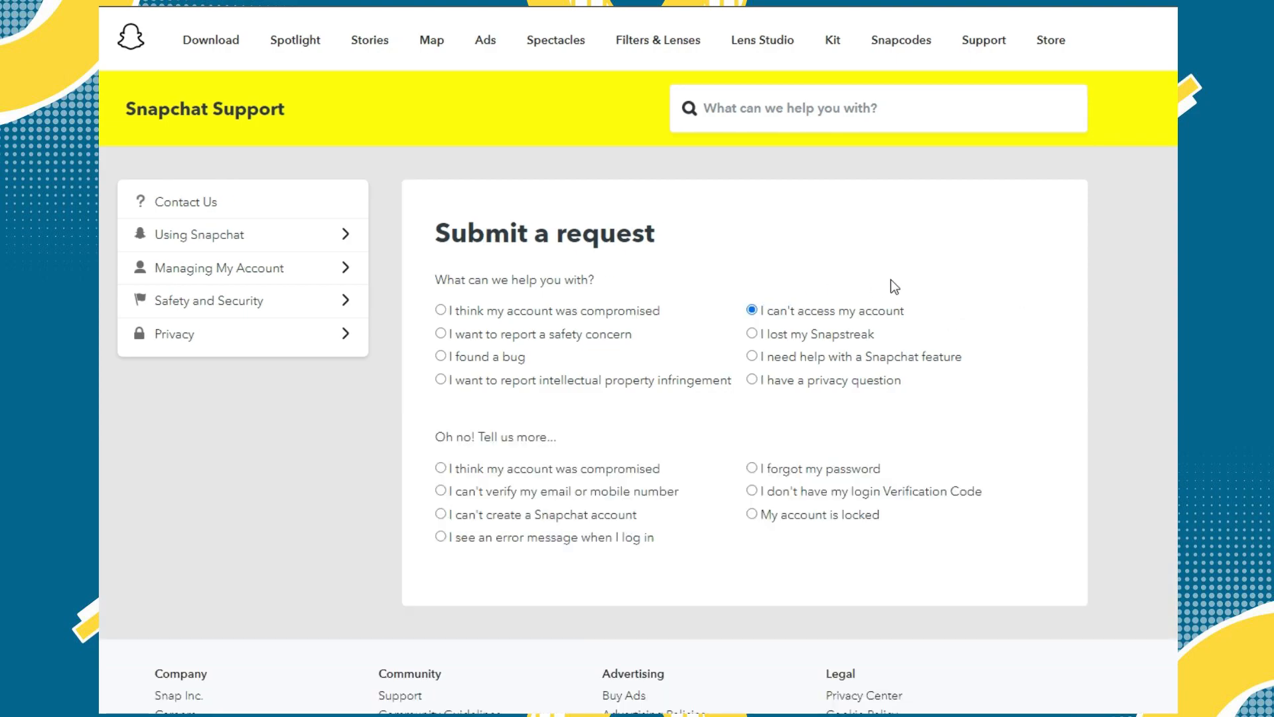
{"action": "mouse_move", "coordinate": [622, 472]}
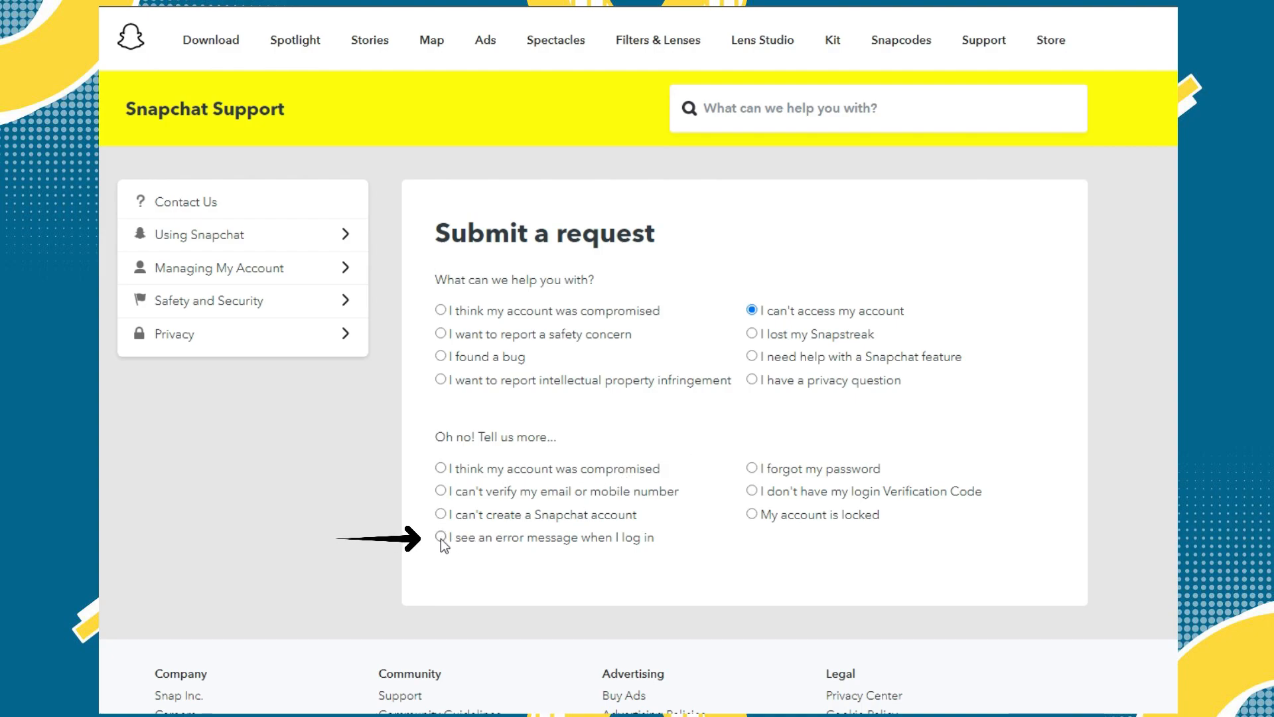
Pick 'I see an error message when I log in' and scroll through the tips
{"action": "left_click", "coordinate": [441, 539]}
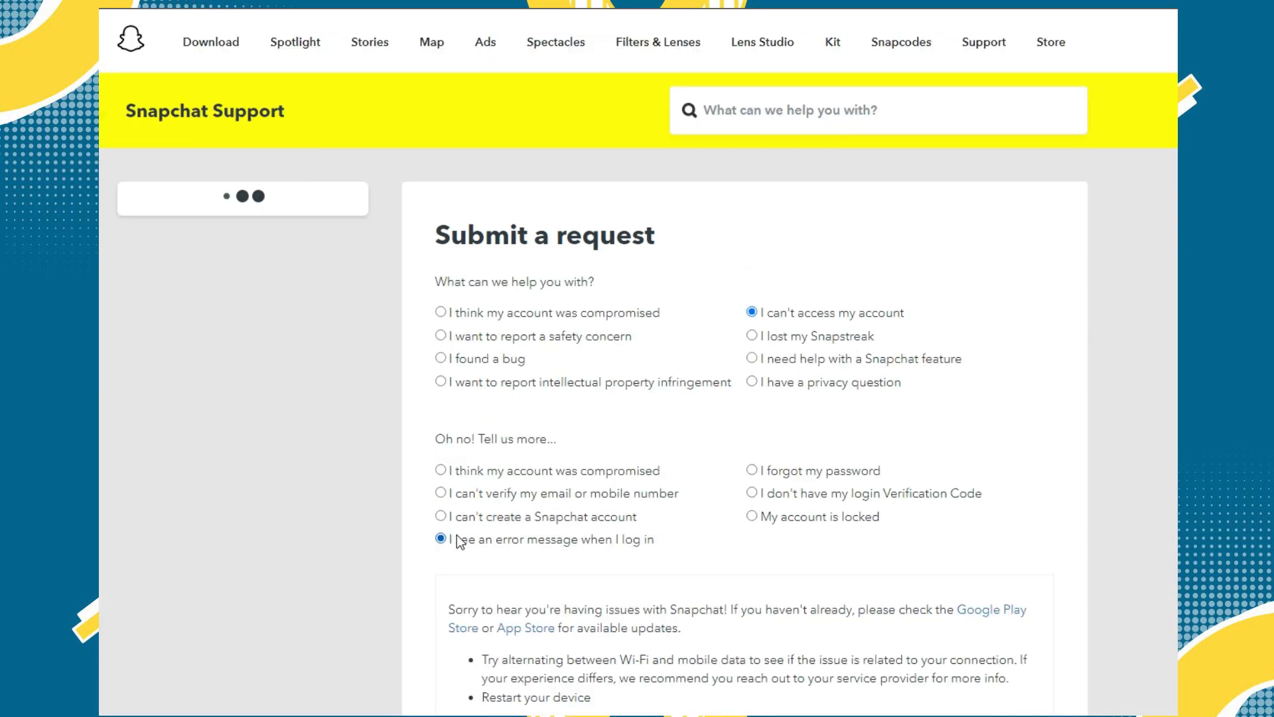
{"action": "scroll", "scroll_direction": "down", "scroll_amount": 3}
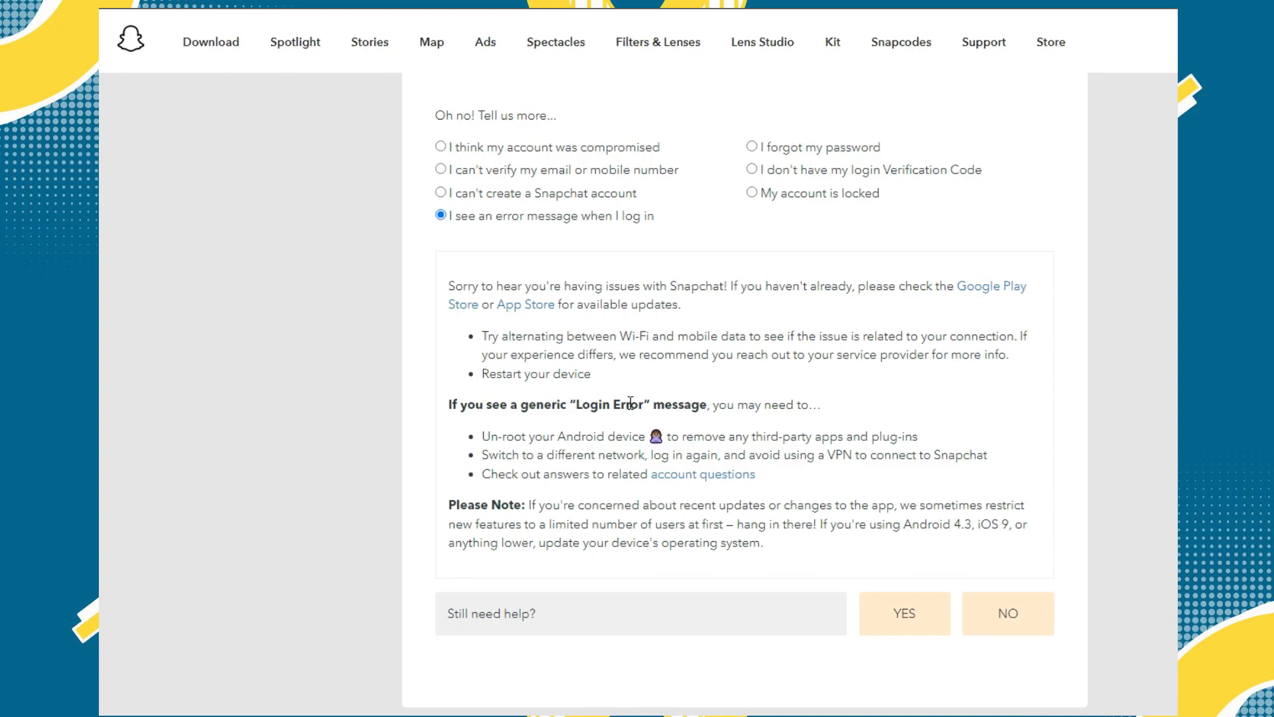
{"action": "mouse_move", "coordinate": [589, 322]}
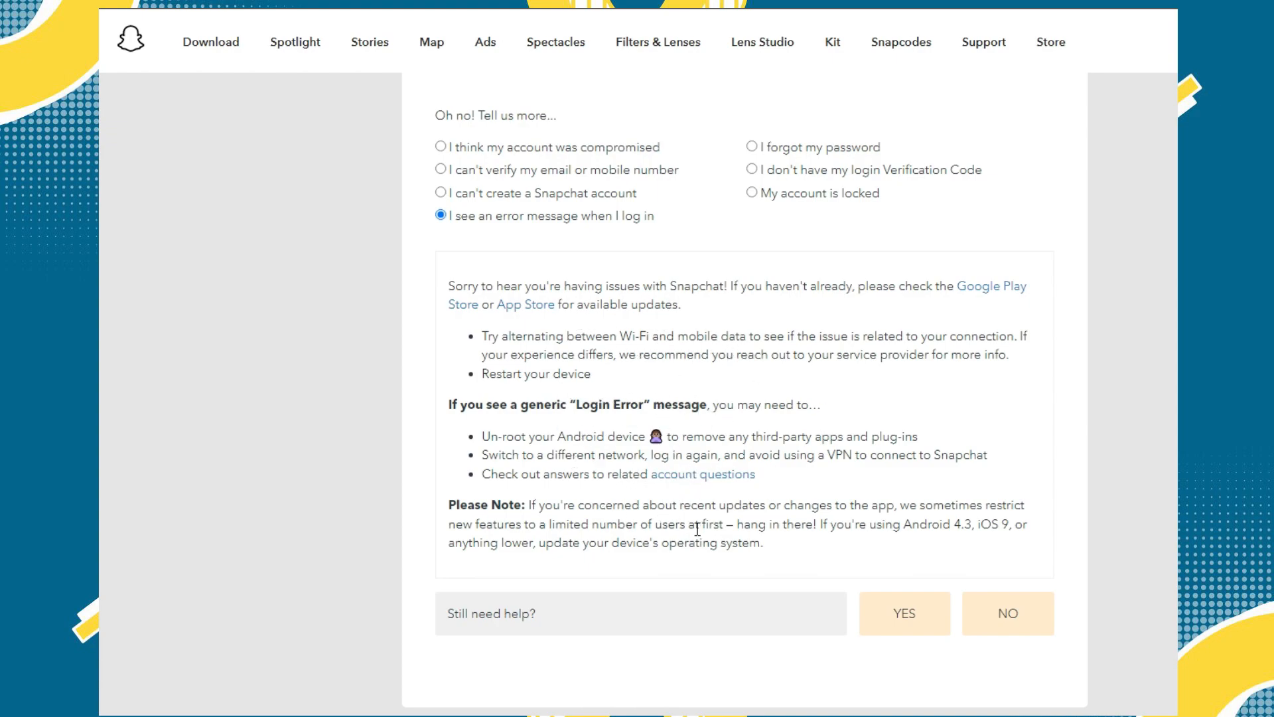
{"action": "mouse_move", "coordinate": [754, 529]}
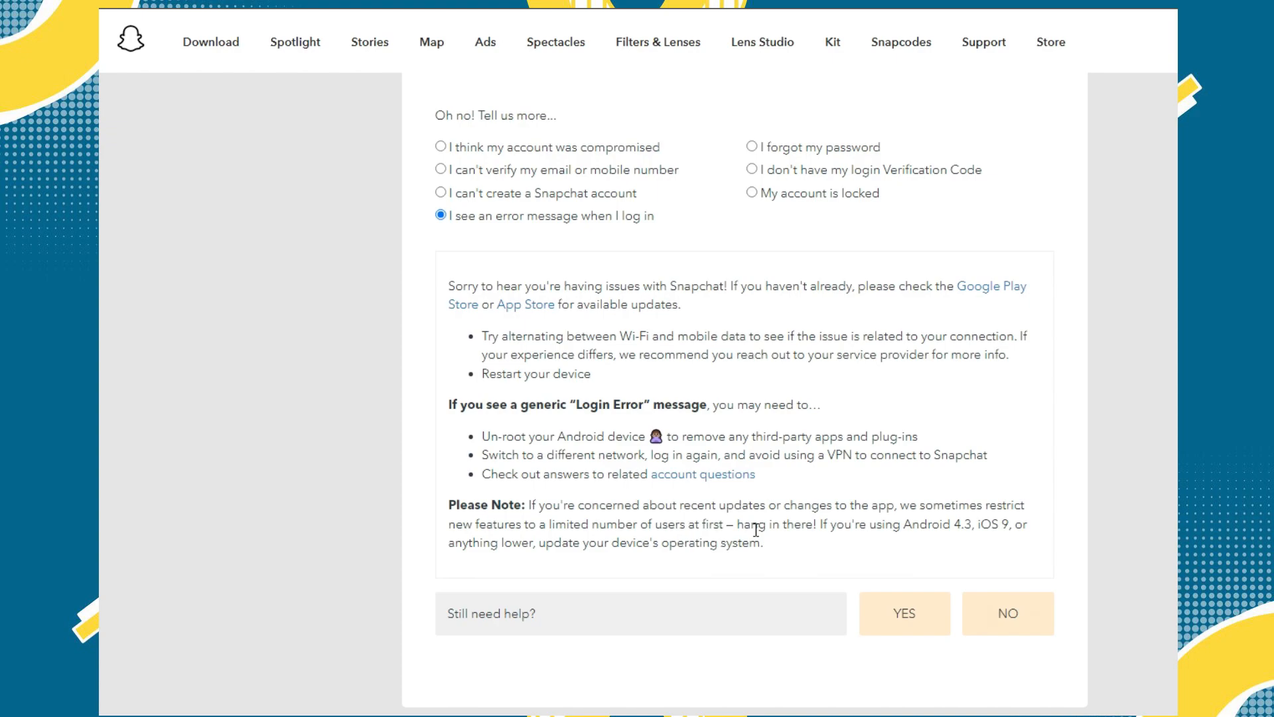
Answer NO to 'Still need help?', visit the Email and Mobile Number fields, and scroll toward Submit
{"action": "left_click", "coordinate": [902, 614]}
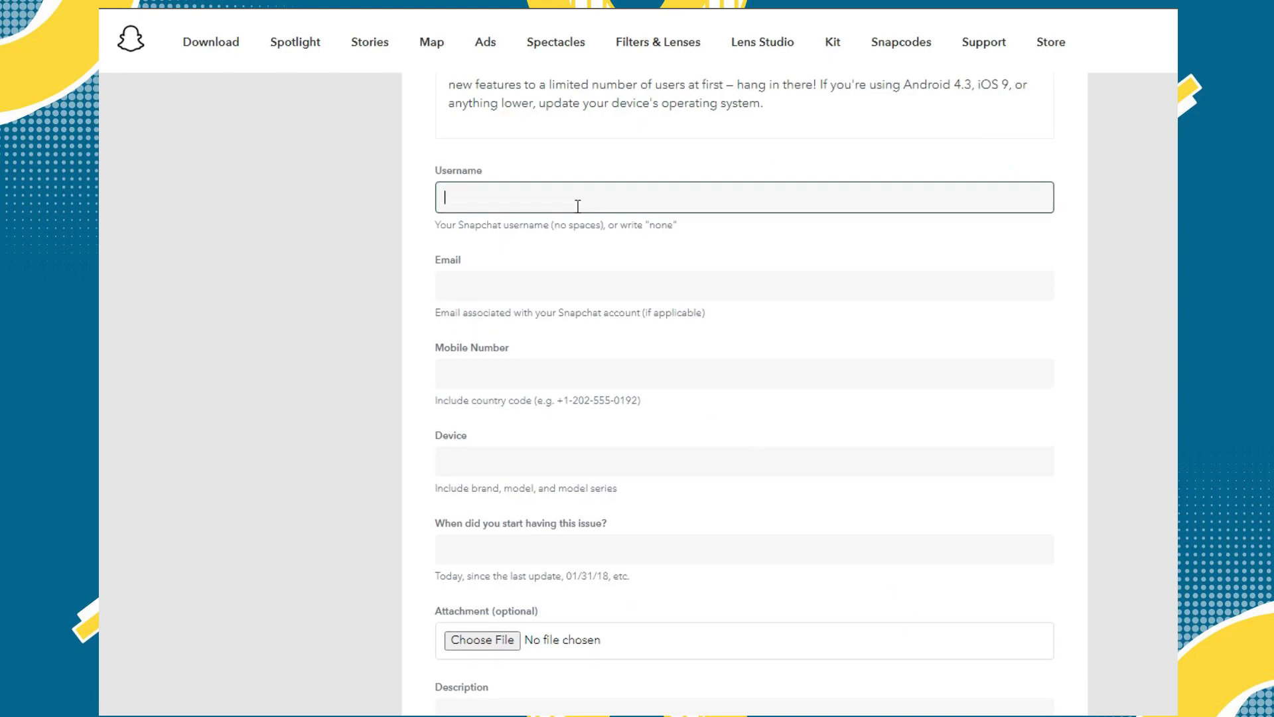
{"action": "left_click", "coordinate": [742, 285]}
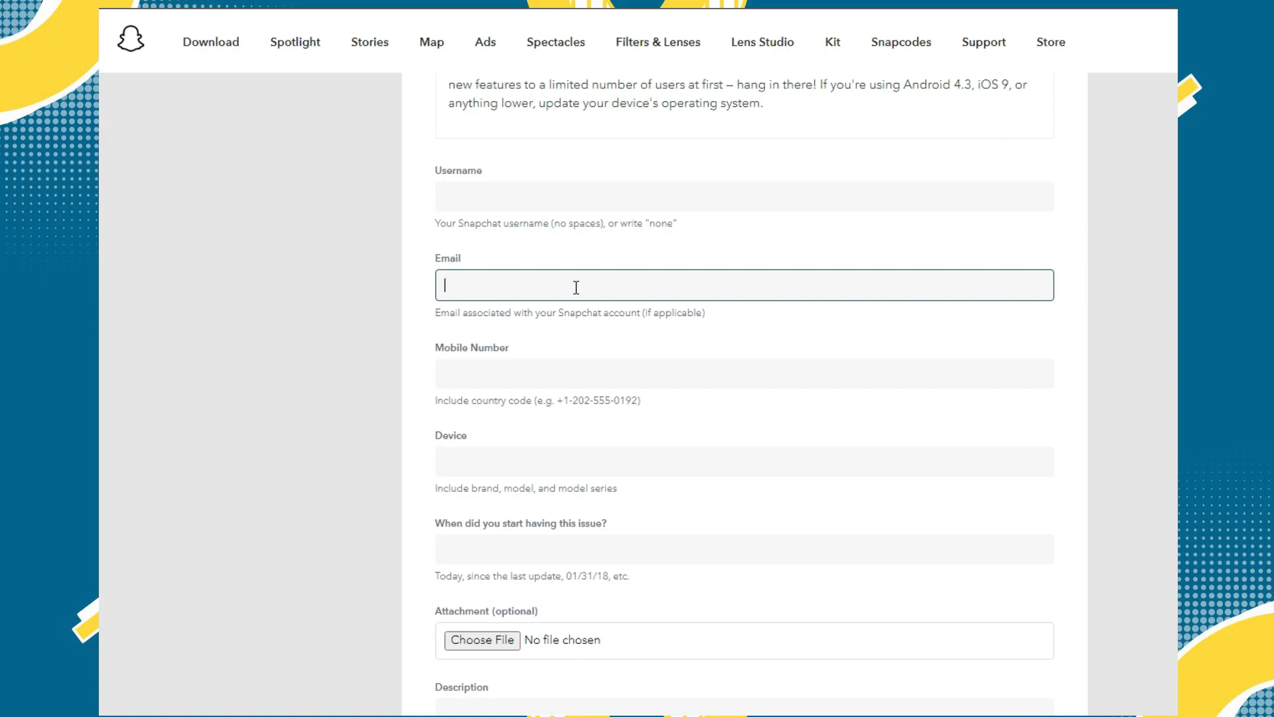
{"action": "left_click", "coordinate": [742, 373]}
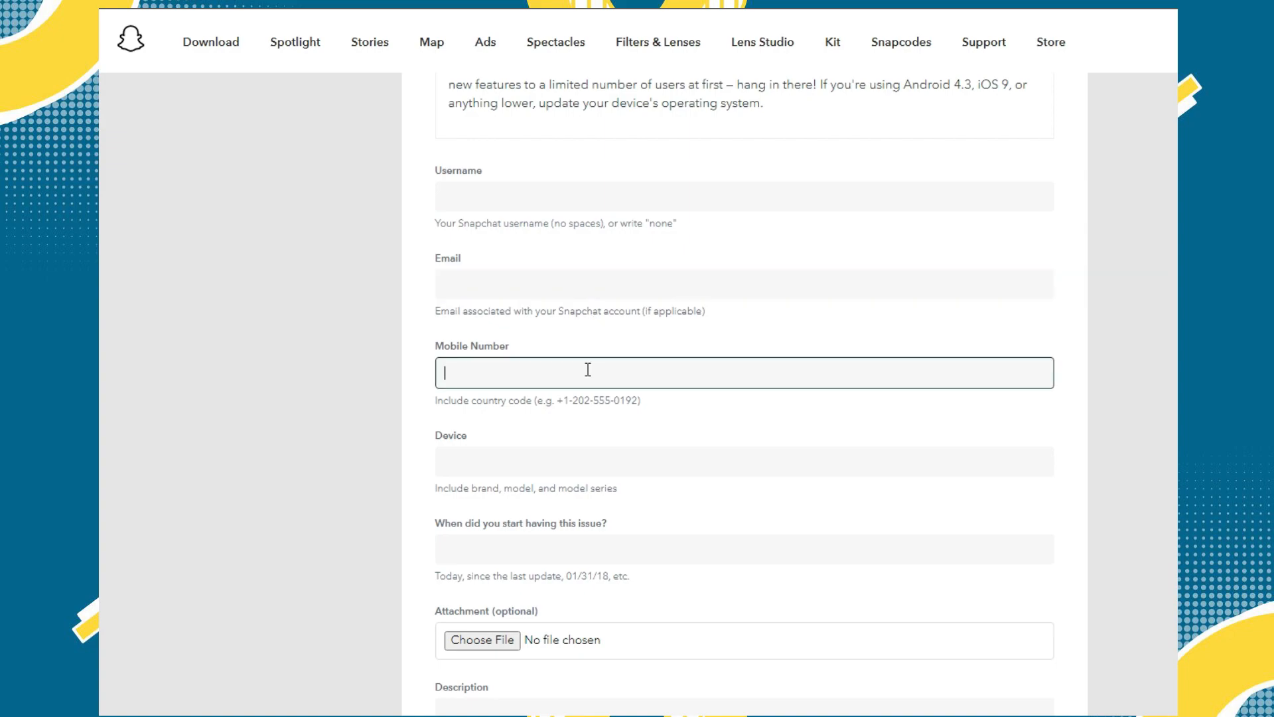
{"action": "scroll", "scroll_direction": "down", "scroll_amount": 3}
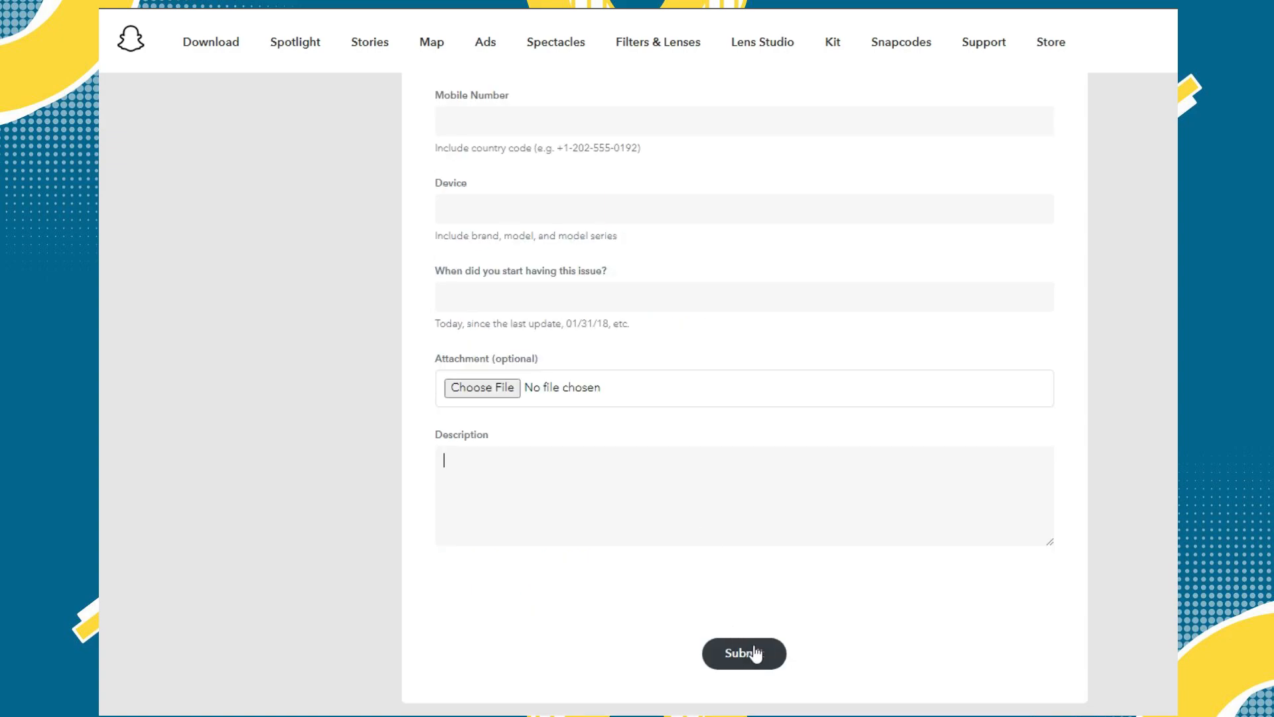
{"action": "mouse_move", "coordinate": [774, 657]}
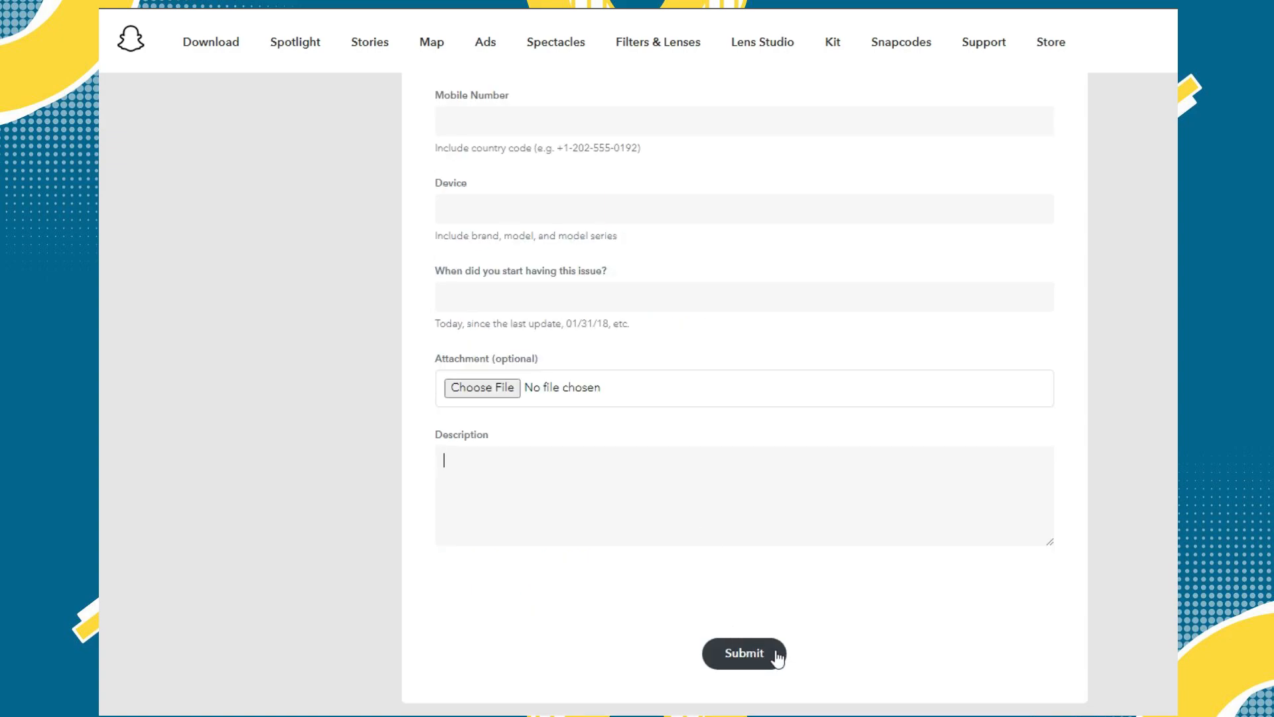